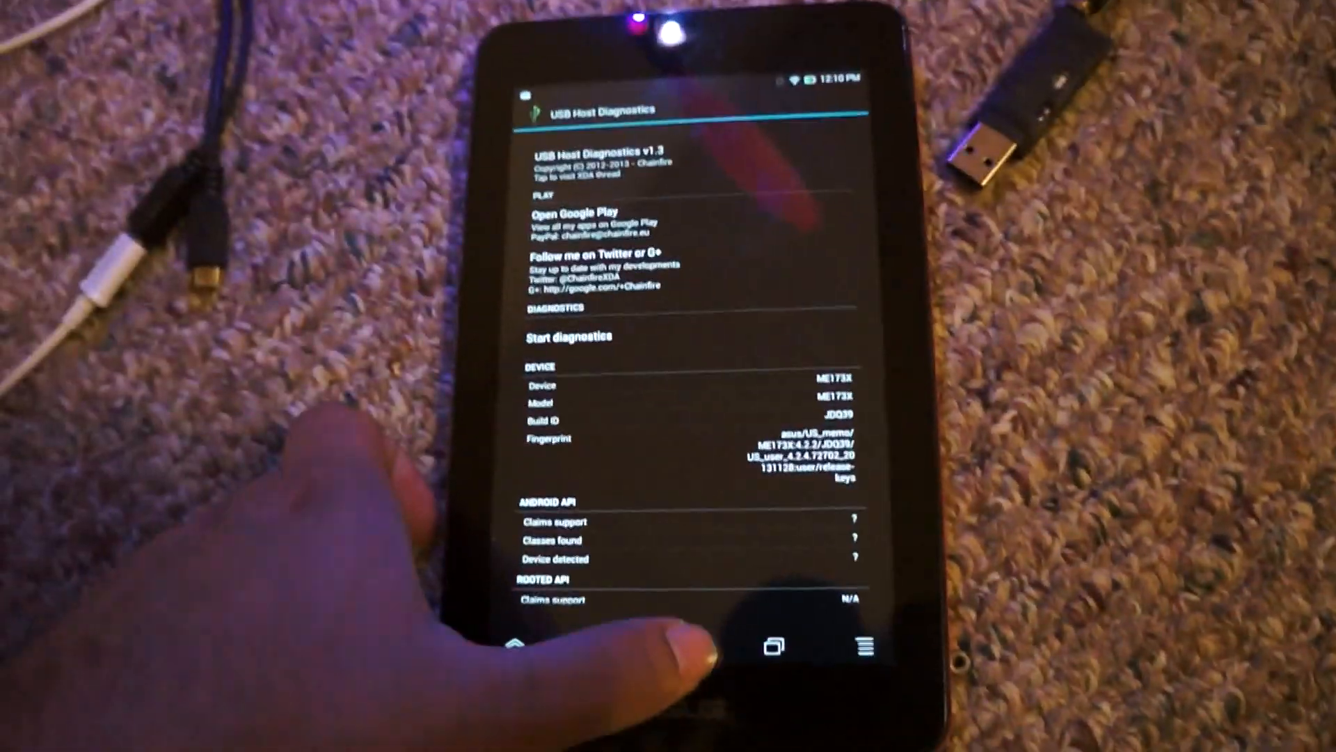
Exit USB Host Diagnostics via the Home button, returning to the tablet's home screen
{"action": "left_click", "coordinate": [534, 623]}
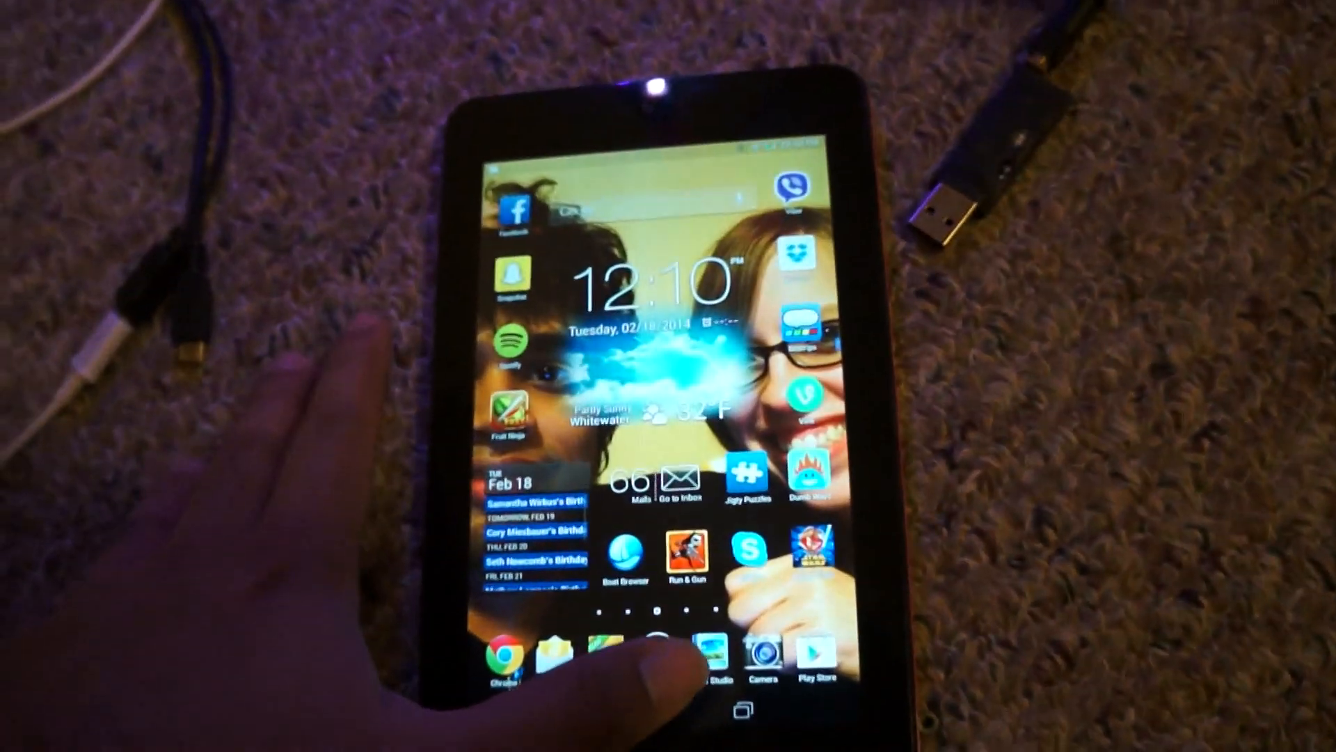